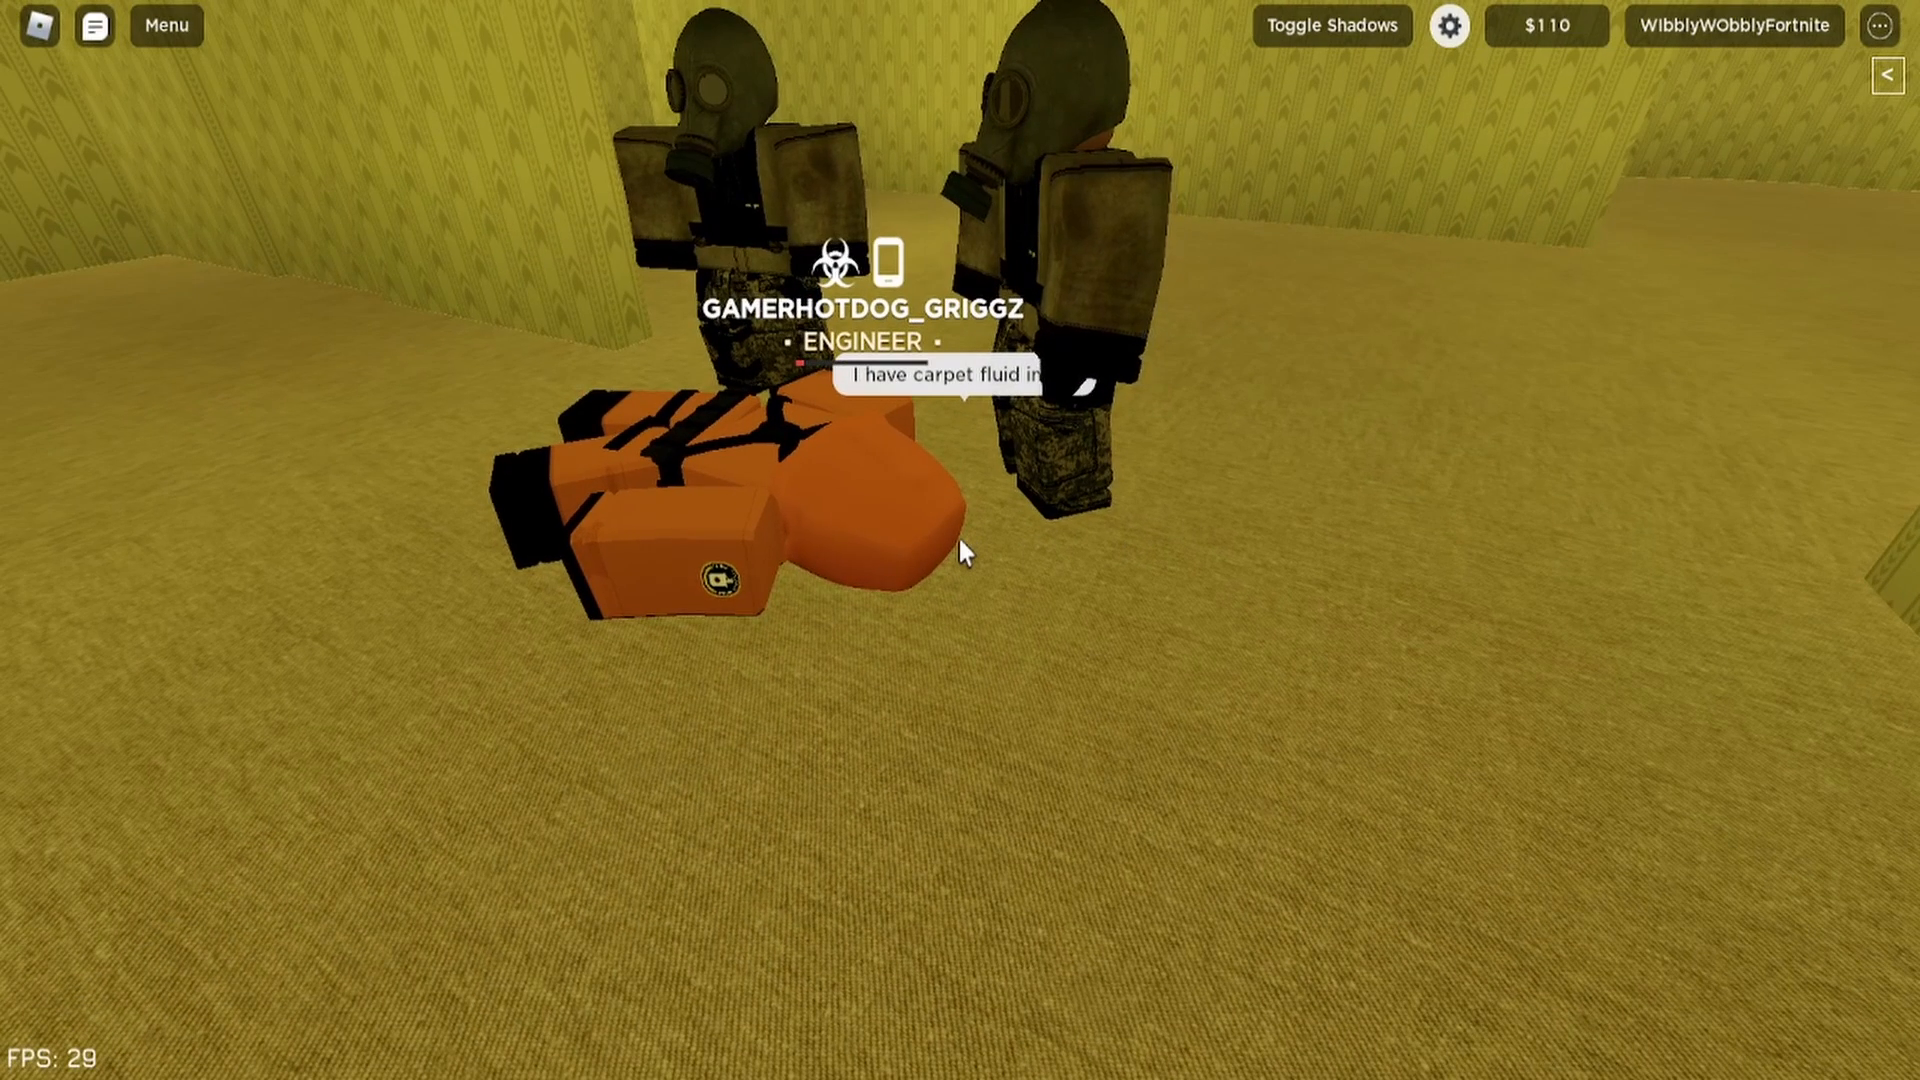
Step: Send the chat message 'get u' to the downed orange-suited teammate
type("get u")
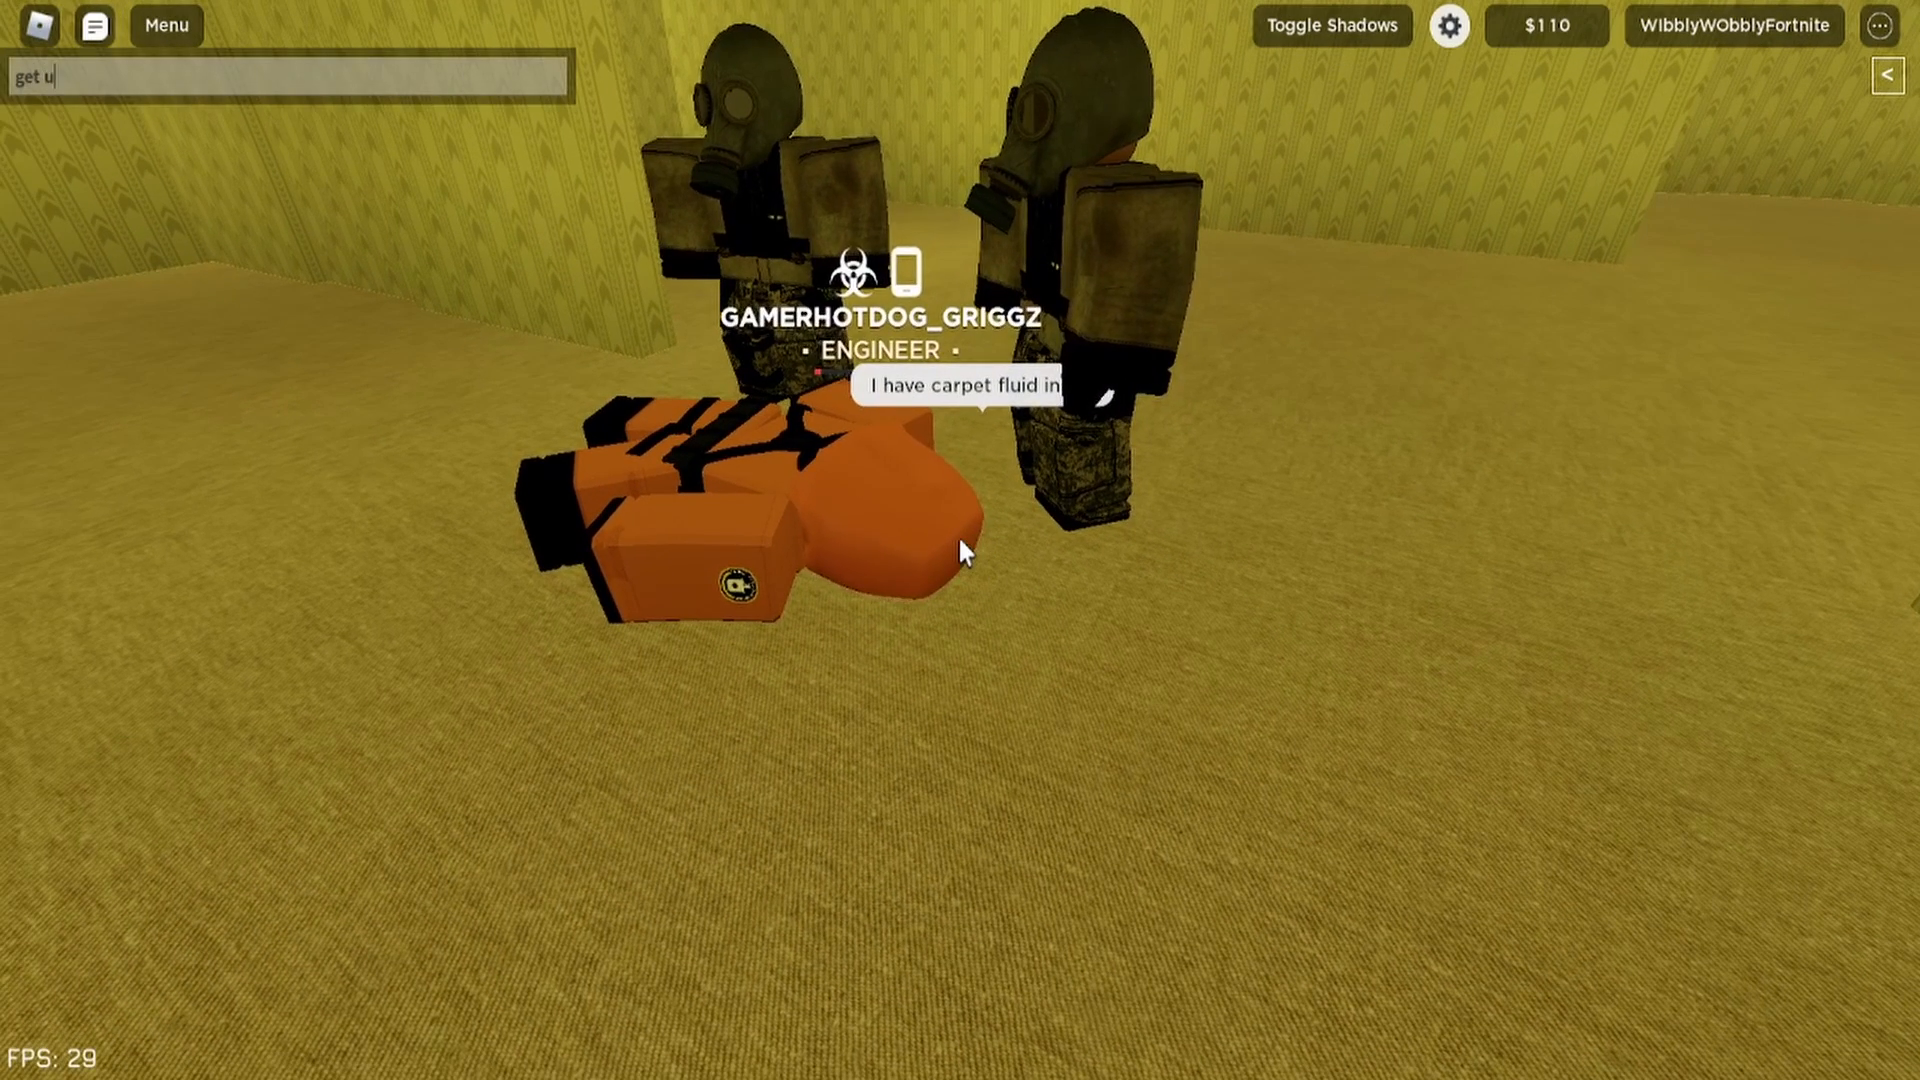
key("enter")
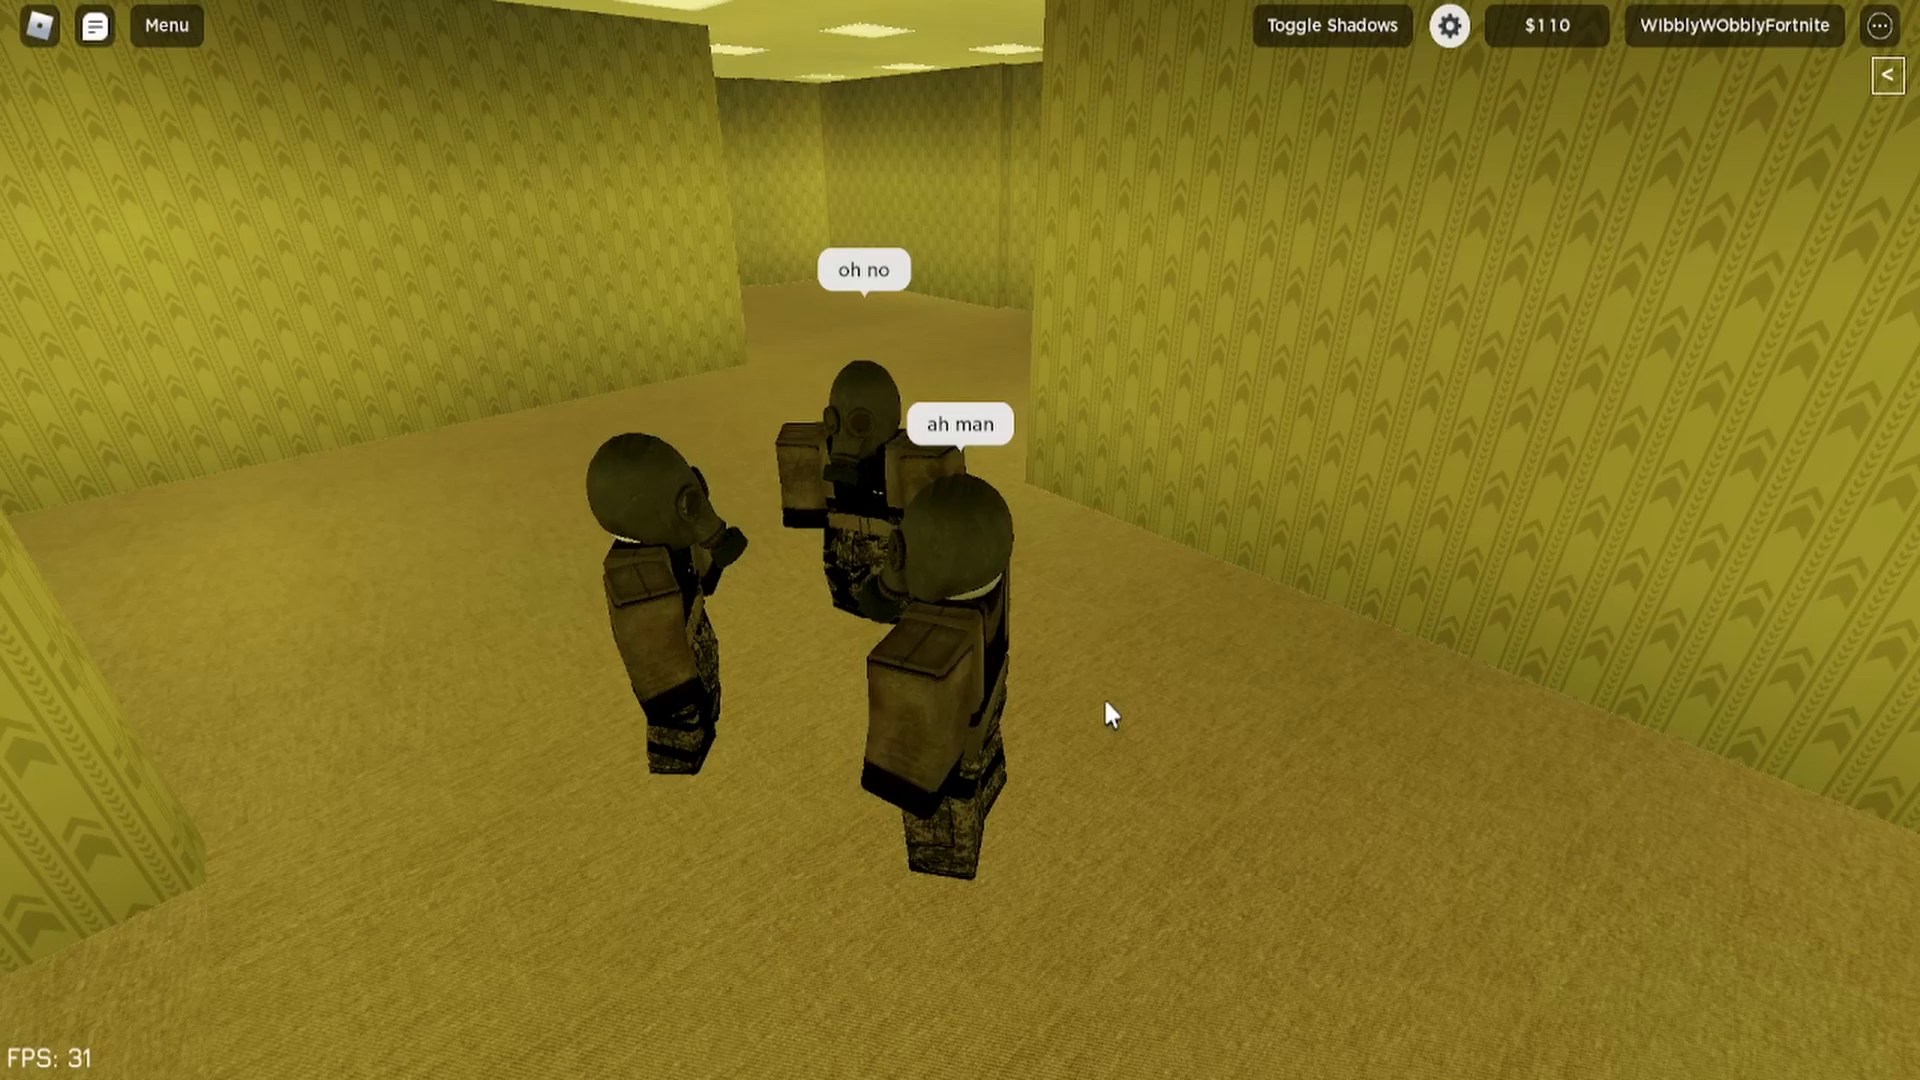
Step: Type the chat reply 'thats unfor' to the gas-masked players' reactions
type("thats unfor")
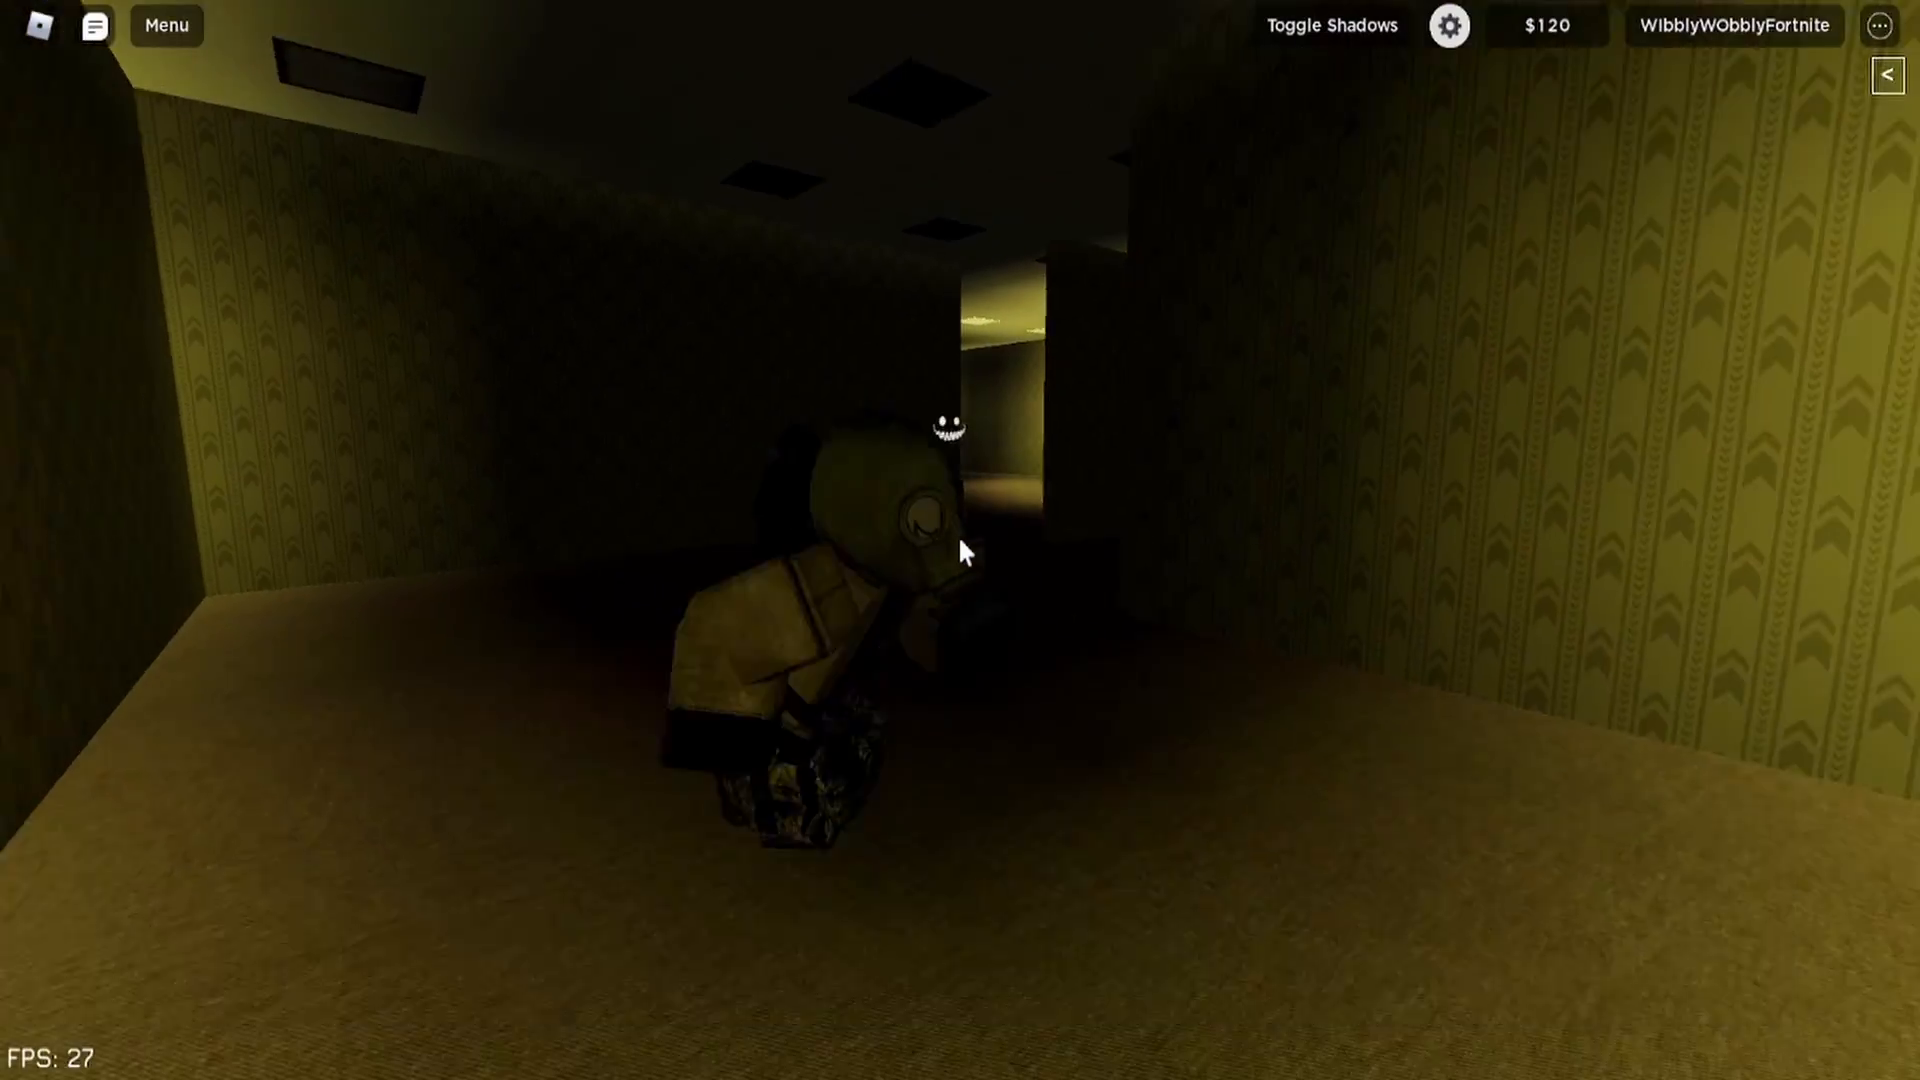
Step: Click near the top of the screen while moving through the dim backrooms corridors
left_click(1330, 24)
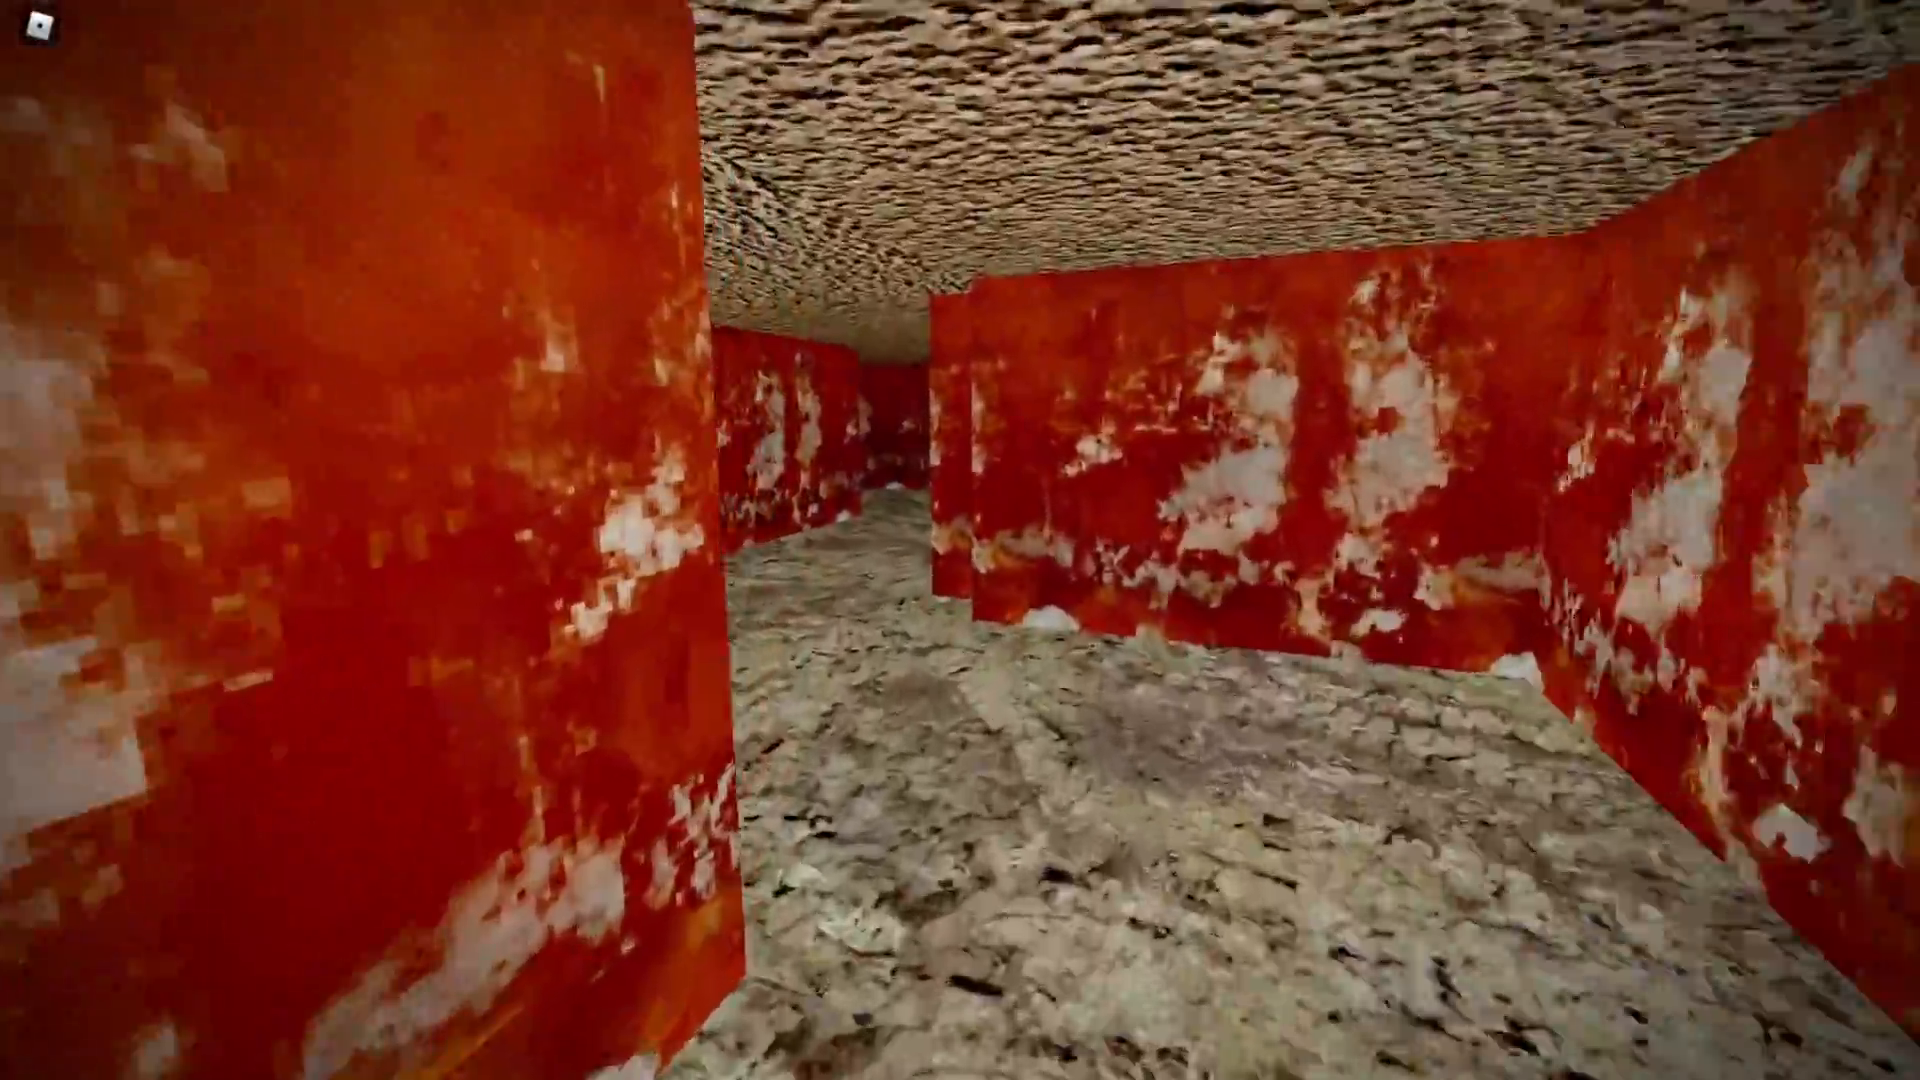
mouse_move(960, 540)
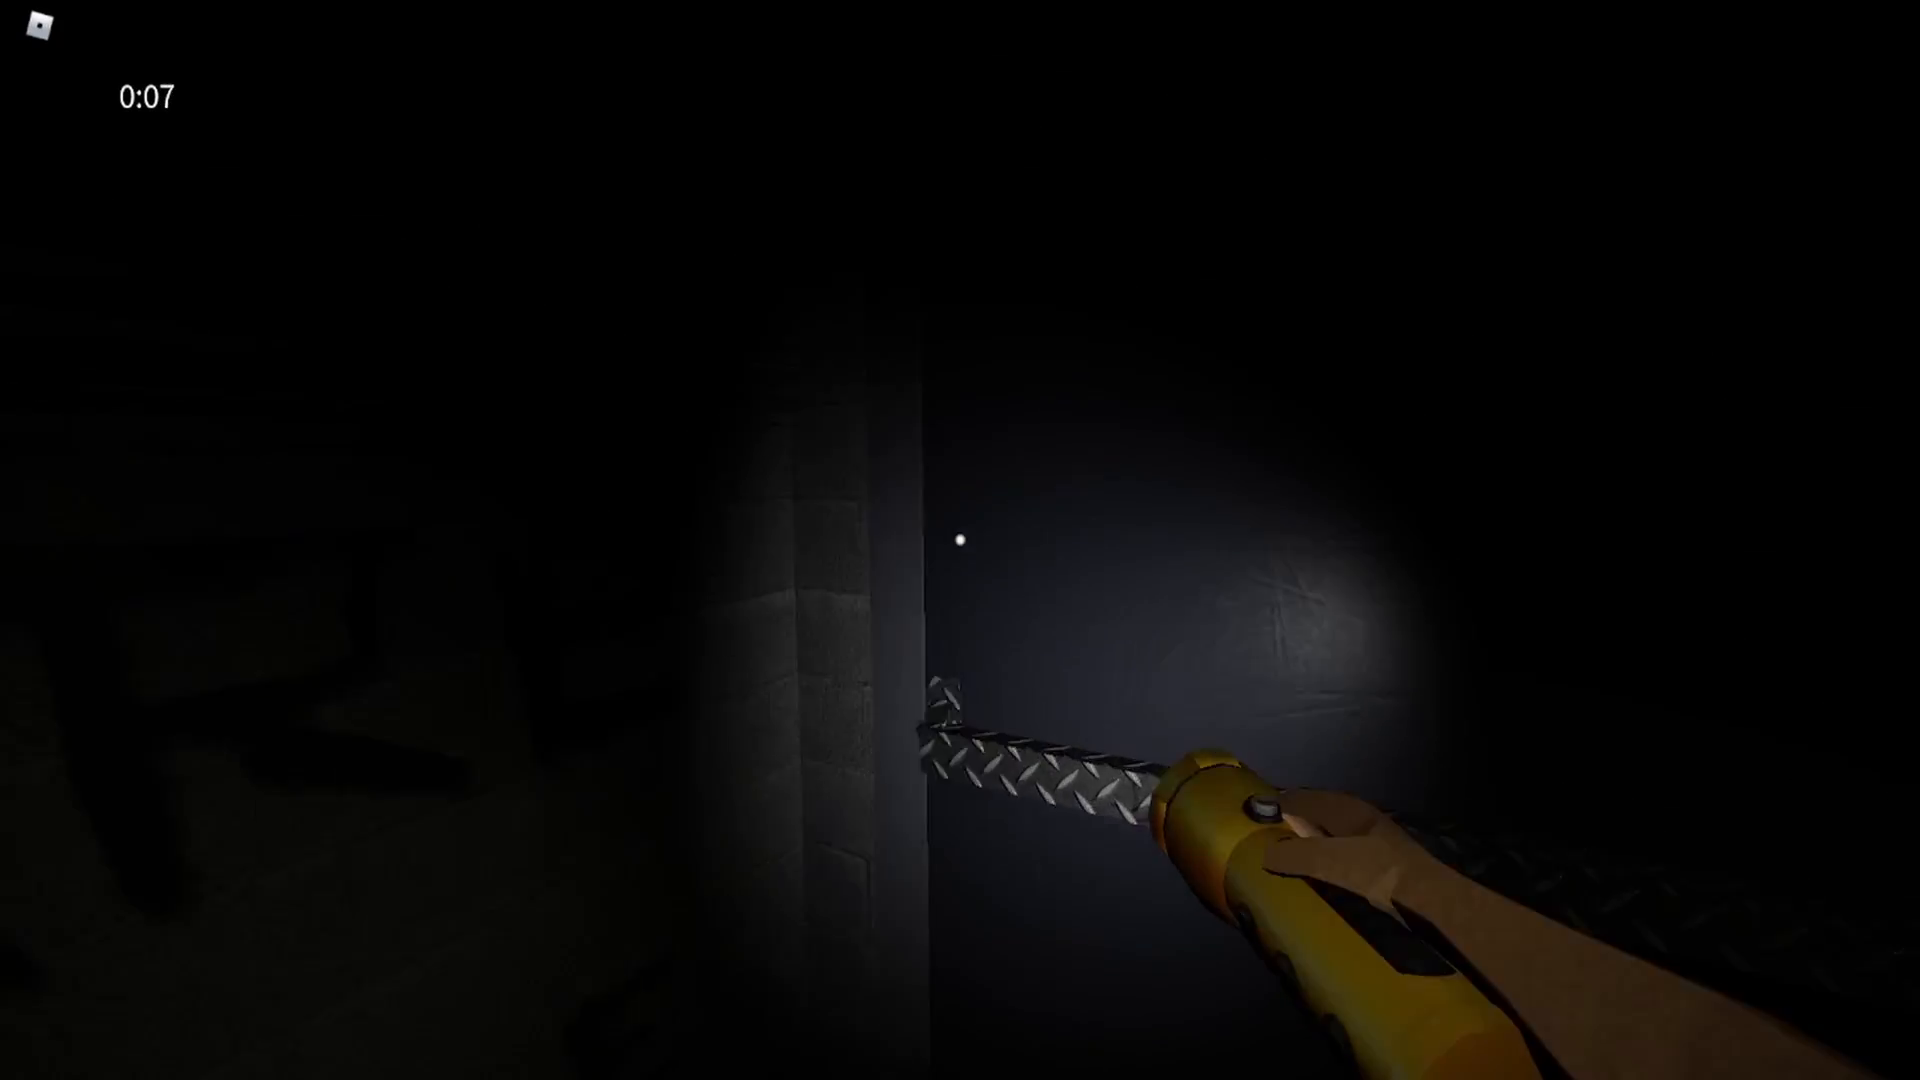
mouse_move(960, 540)
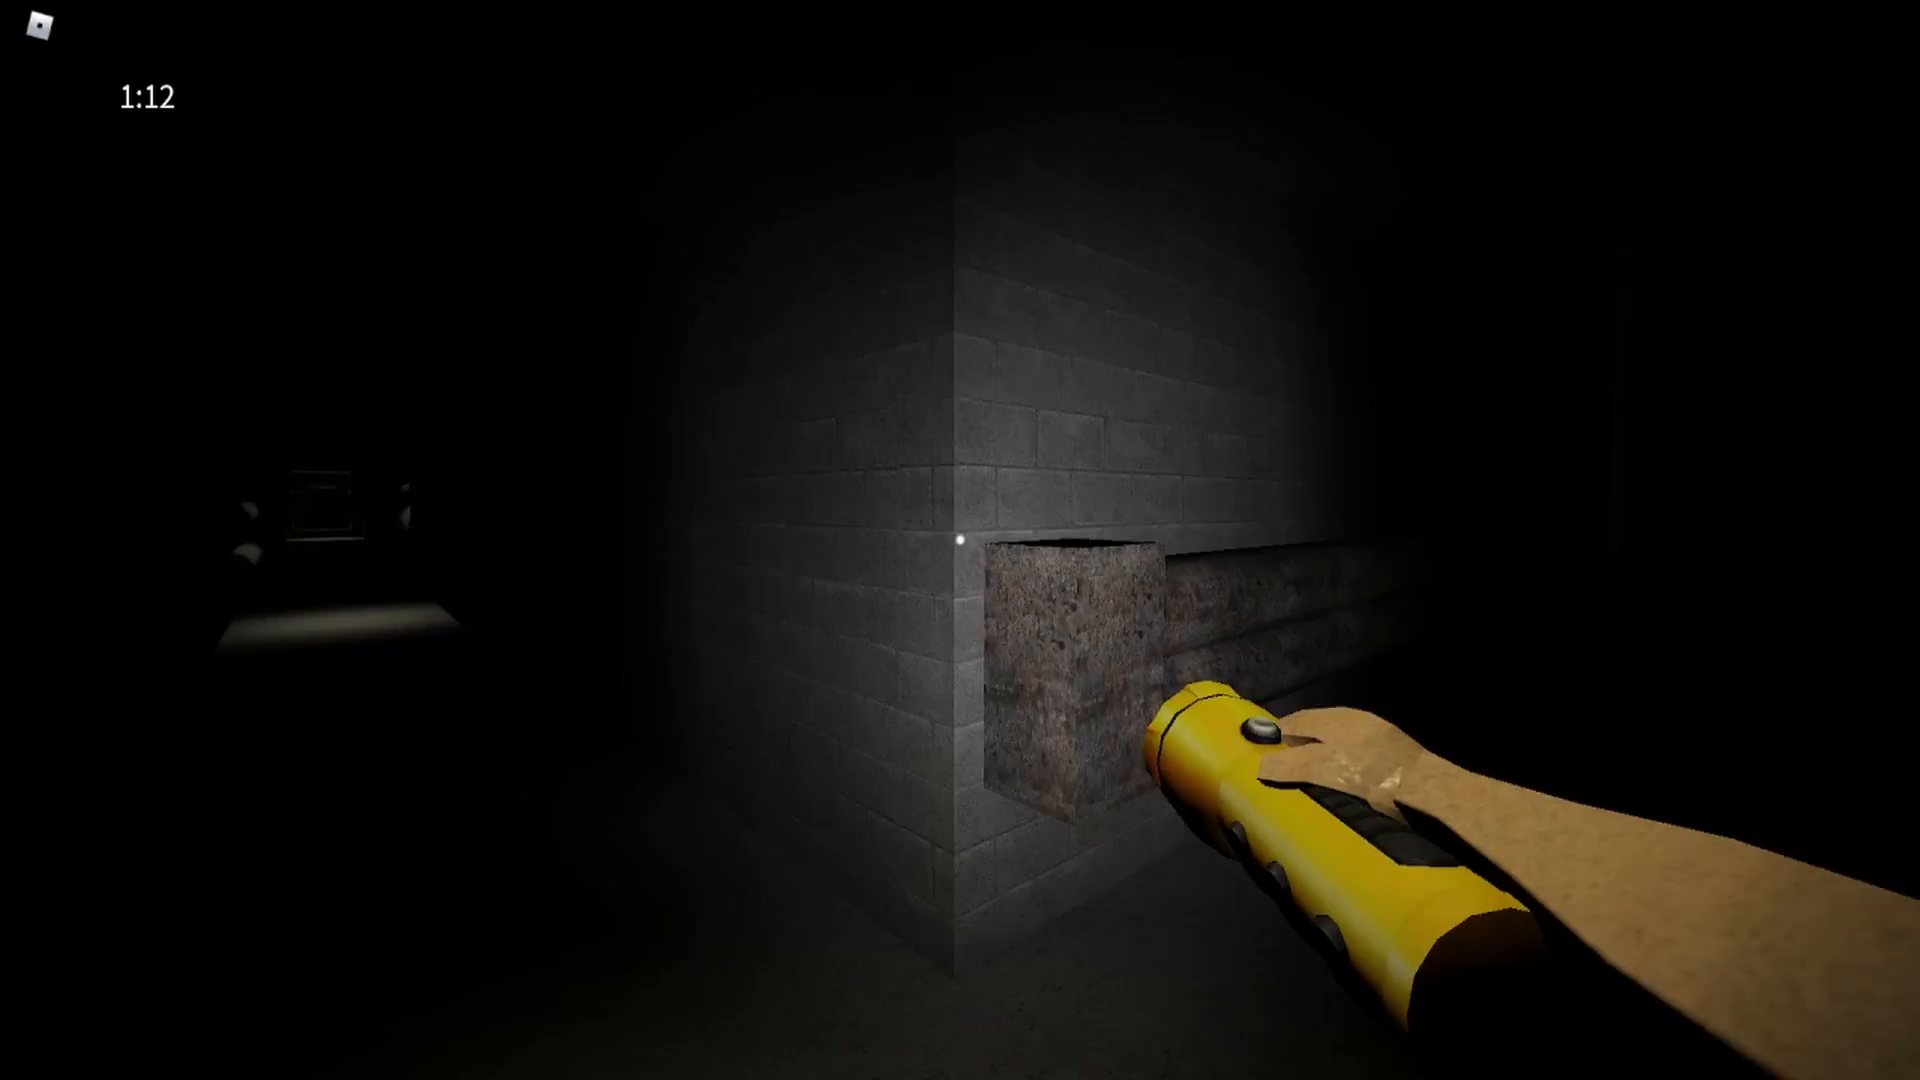
mouse_move(960, 540)
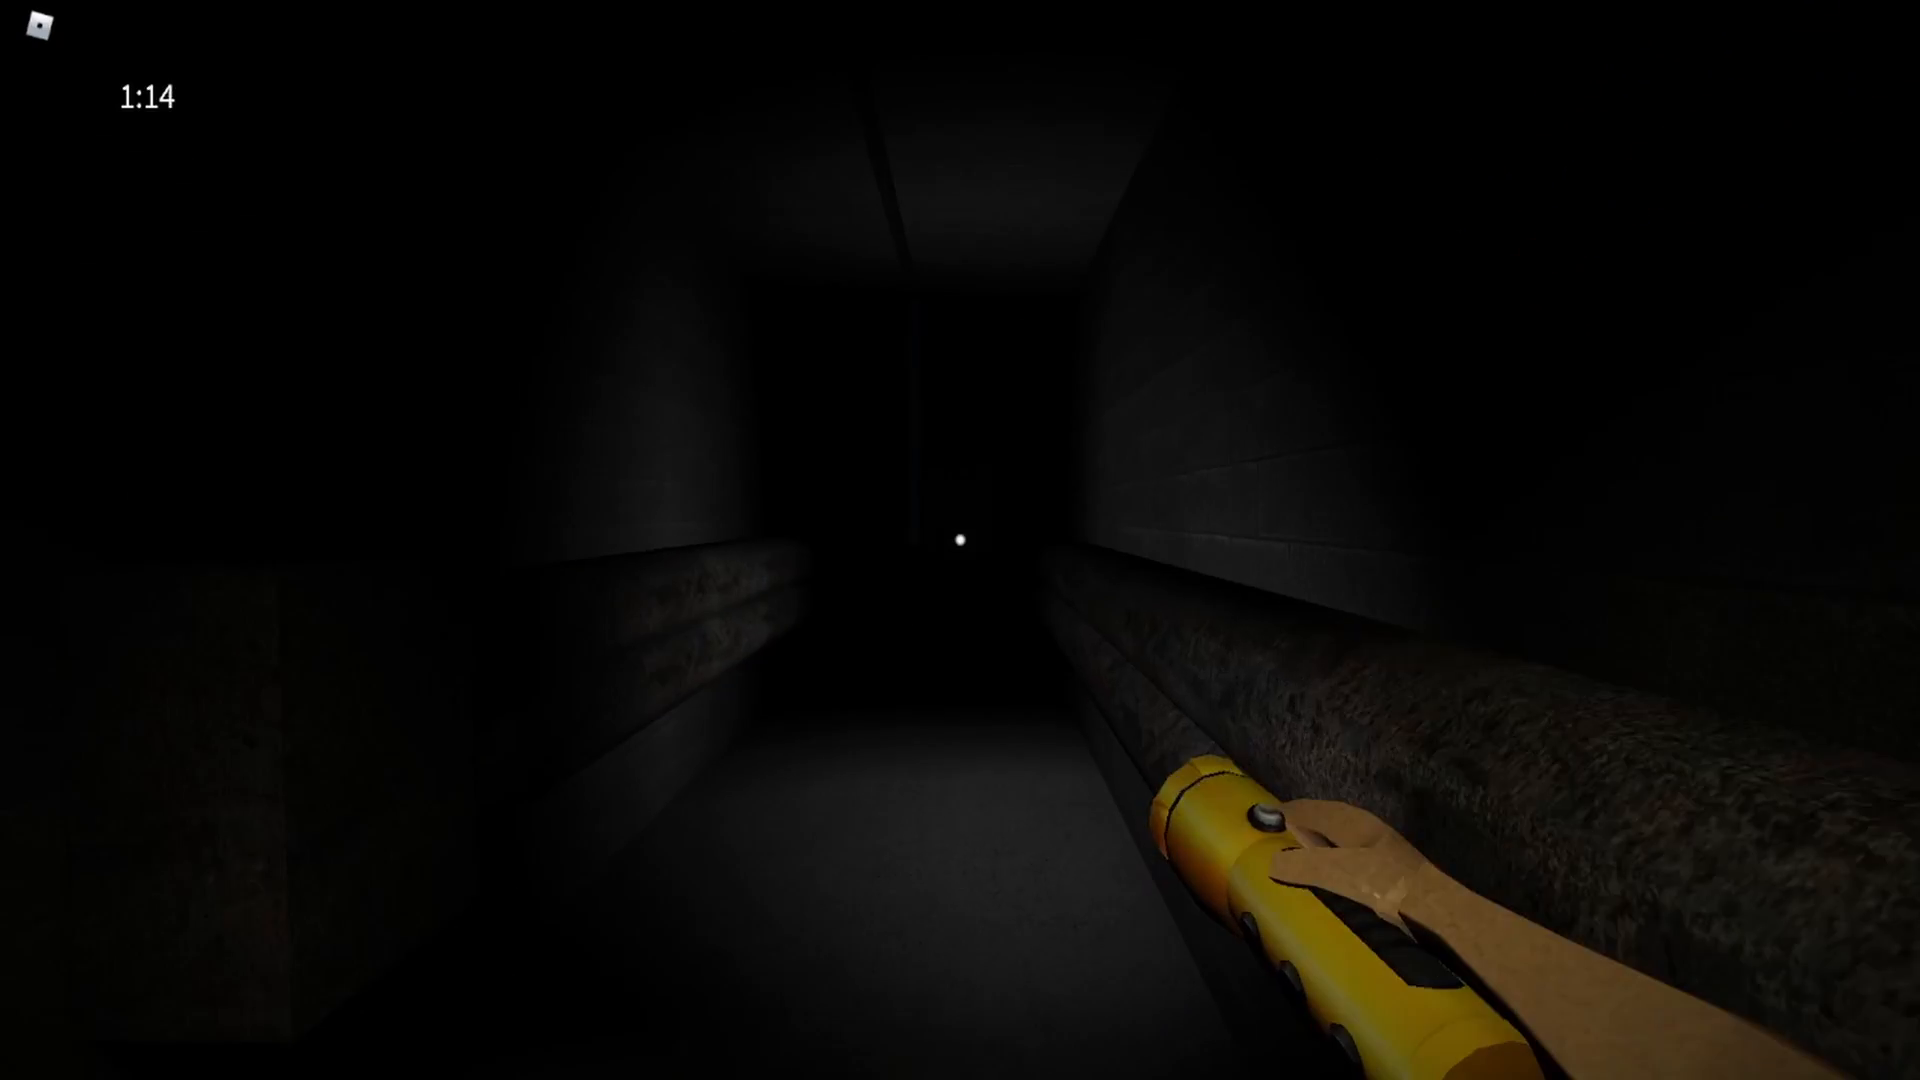